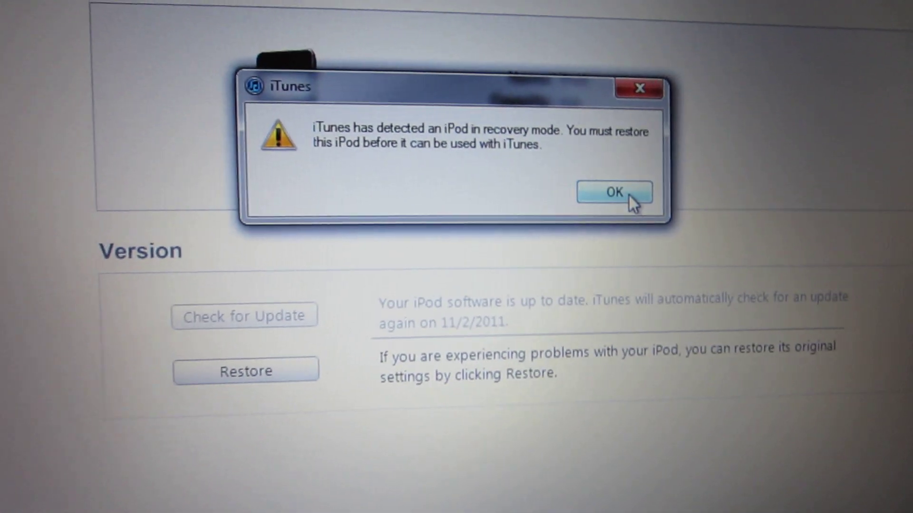
- Dismiss the alert that the iPod is in recovery mode and must be restored
click(613, 193)
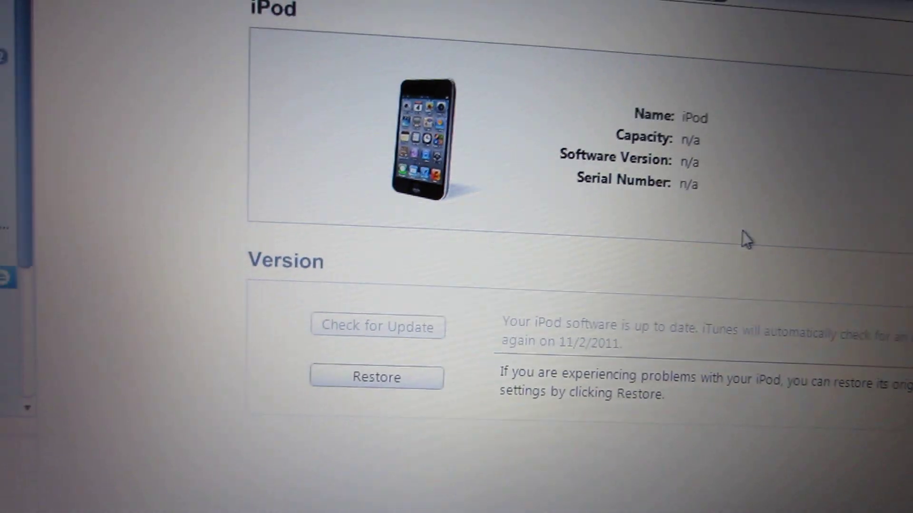
- Start a factory restore of the iPod and confirm Restore and Update, beginning the software download
click(376, 377)
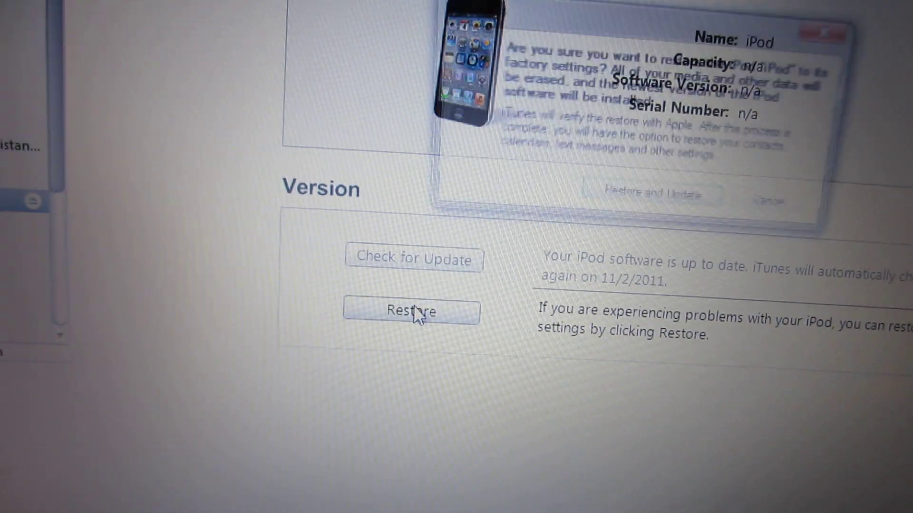
click(411, 311)
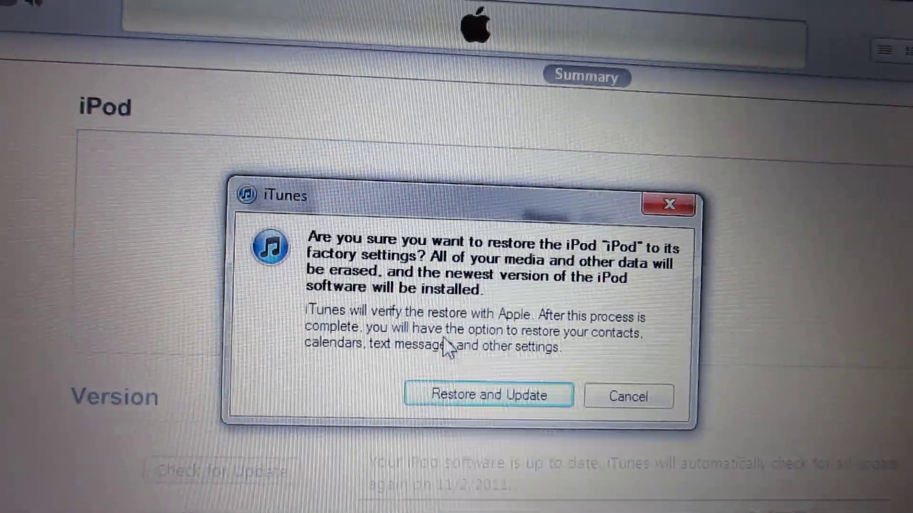
click(628, 396)
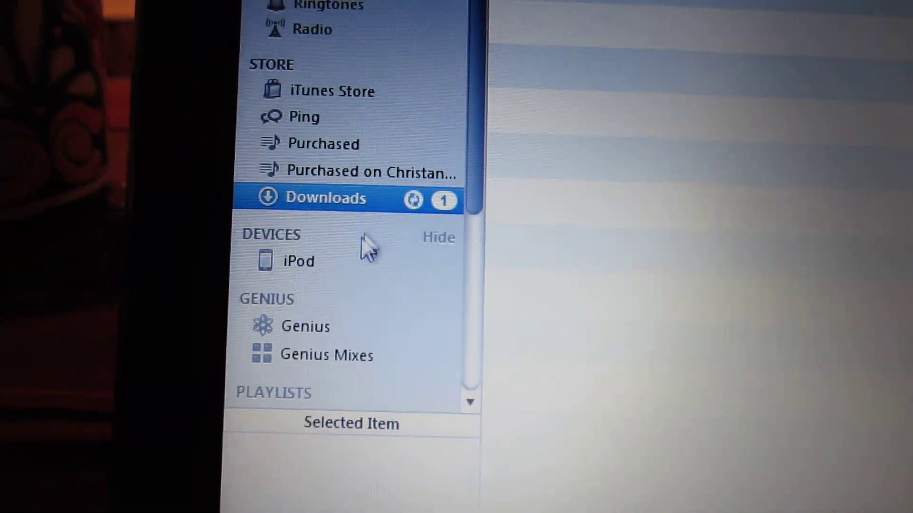
- Select the iPod under Devices to view its Summary showing the software downloading
click(299, 261)
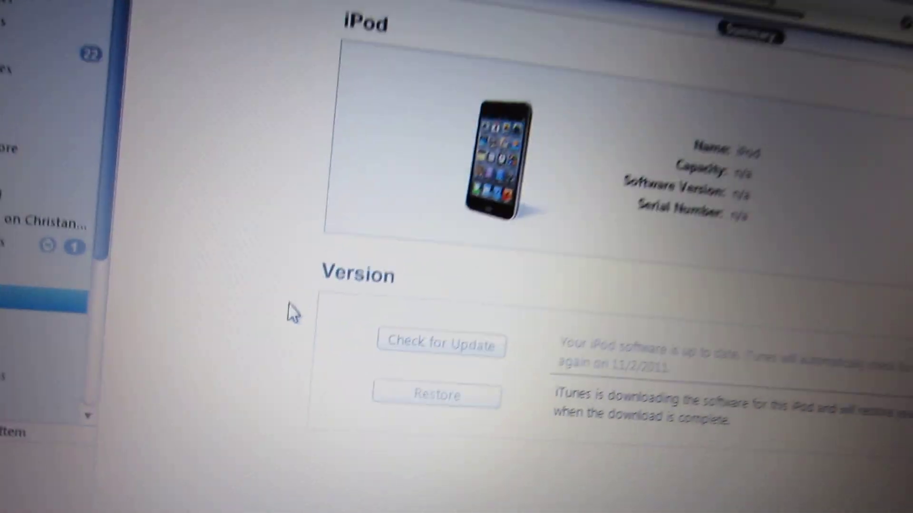